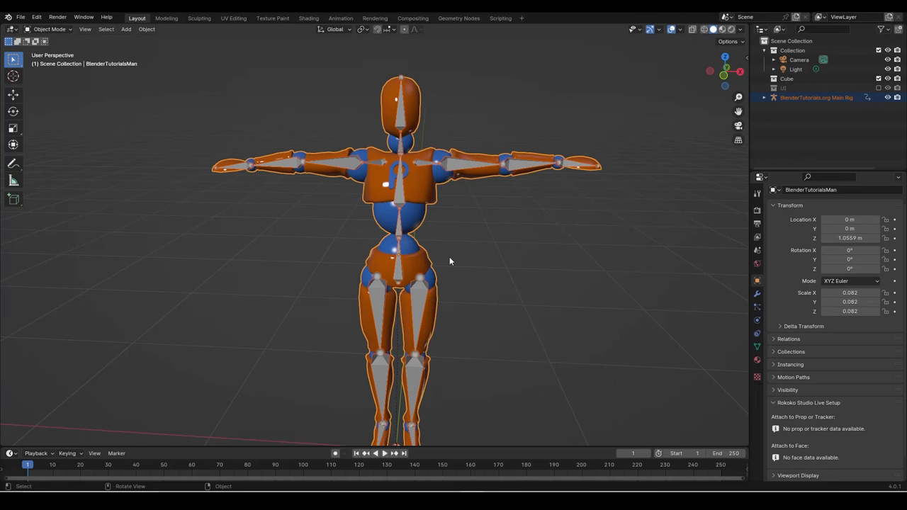
pyautogui.moveTo(547, 182)
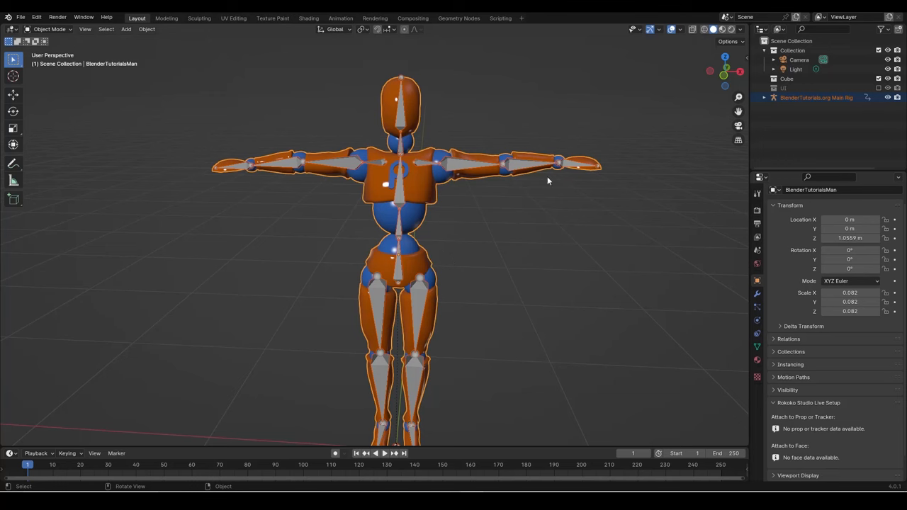
pyautogui.moveTo(476, 185)
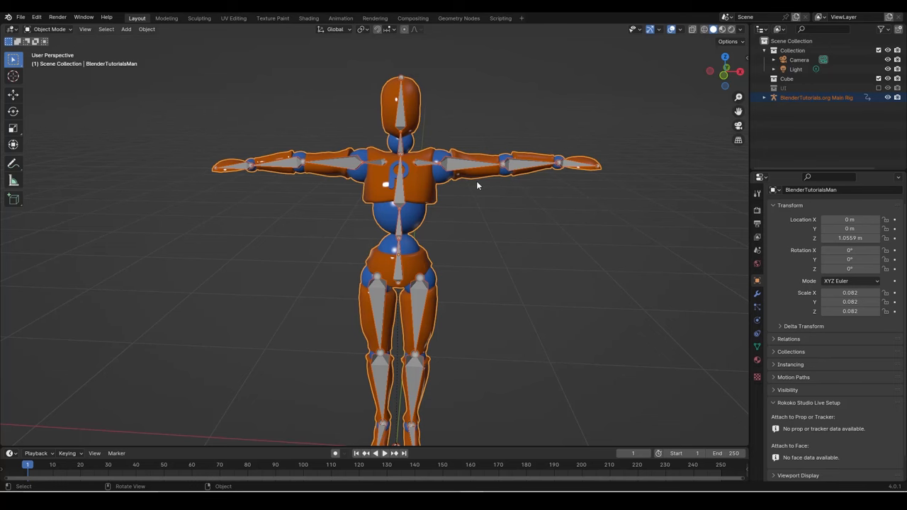
# Step: Reselect the character mesh and switch its interaction mode to Weight Paint
pyautogui.click(49, 28)
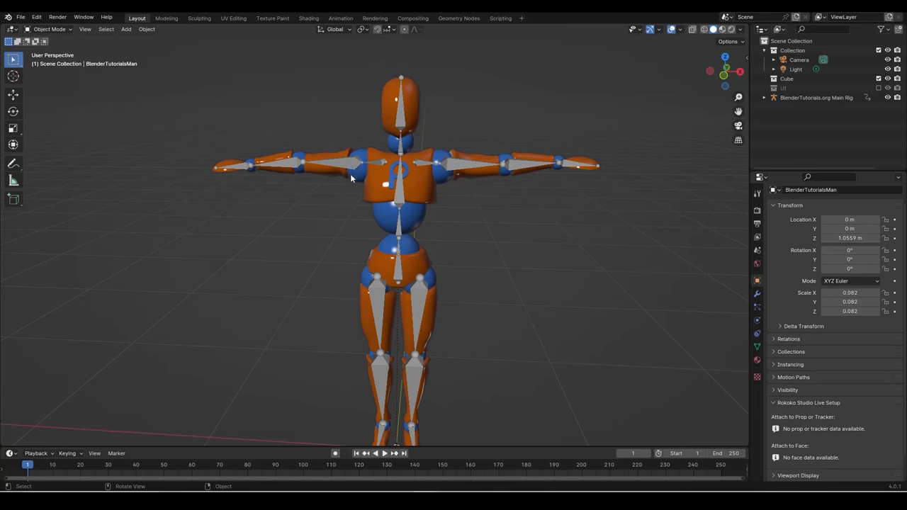
pyautogui.moveTo(378, 207)
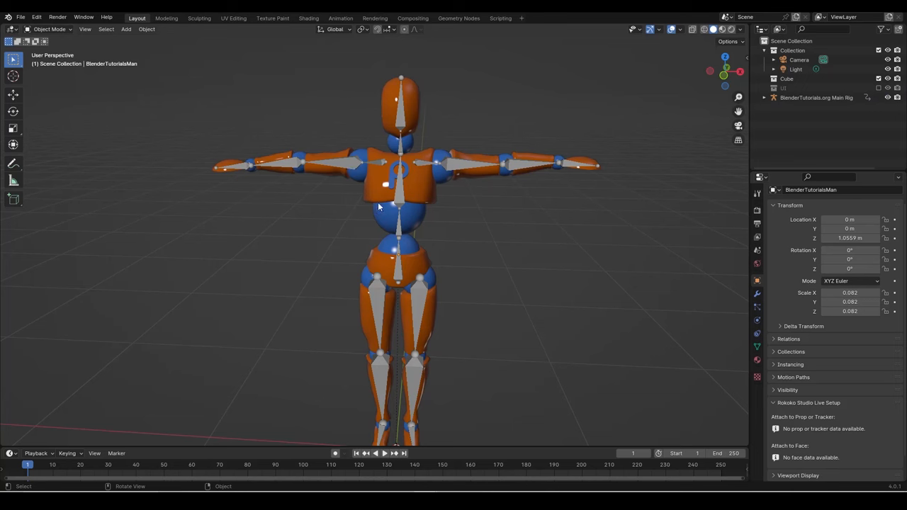
pyautogui.click(380, 198)
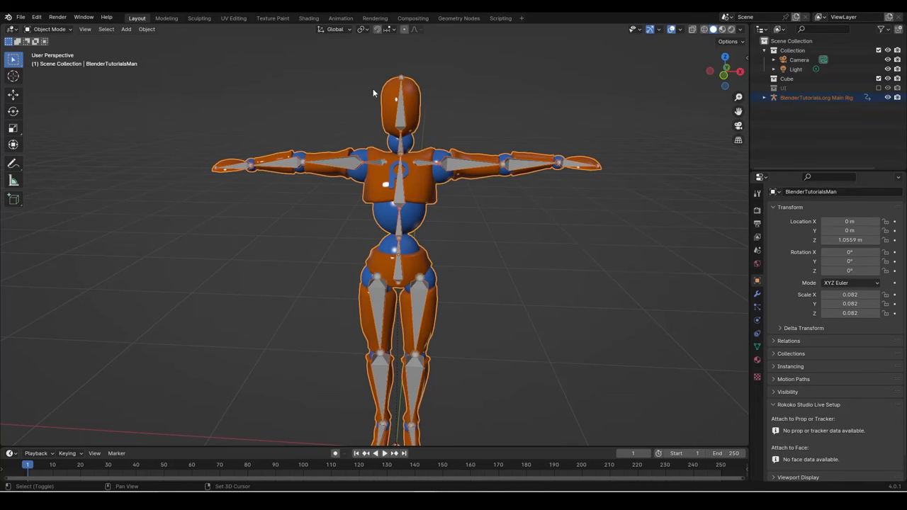
pyautogui.moveTo(326, 181)
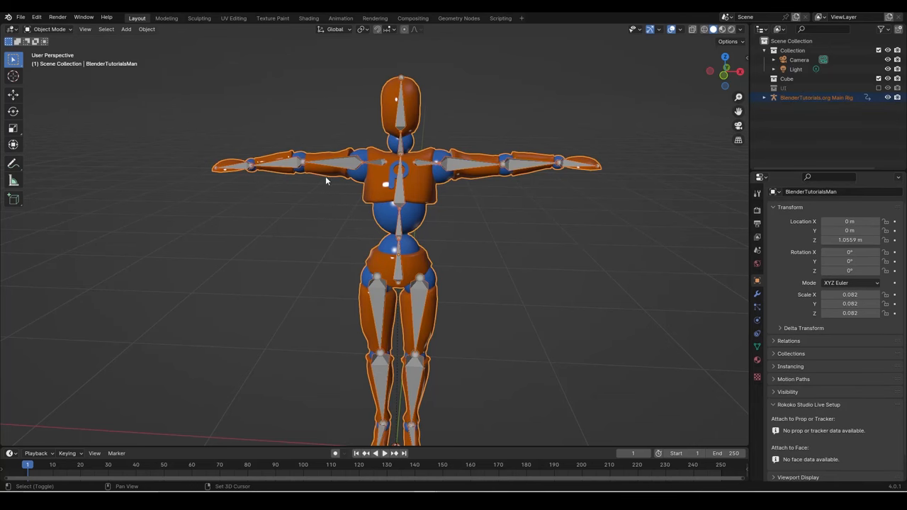
pyautogui.moveTo(470, 171)
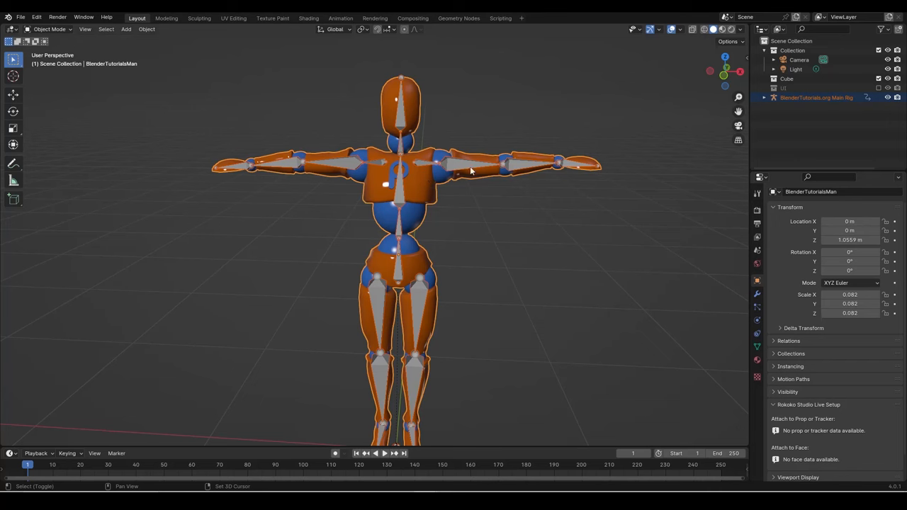
pyautogui.click(50, 28)
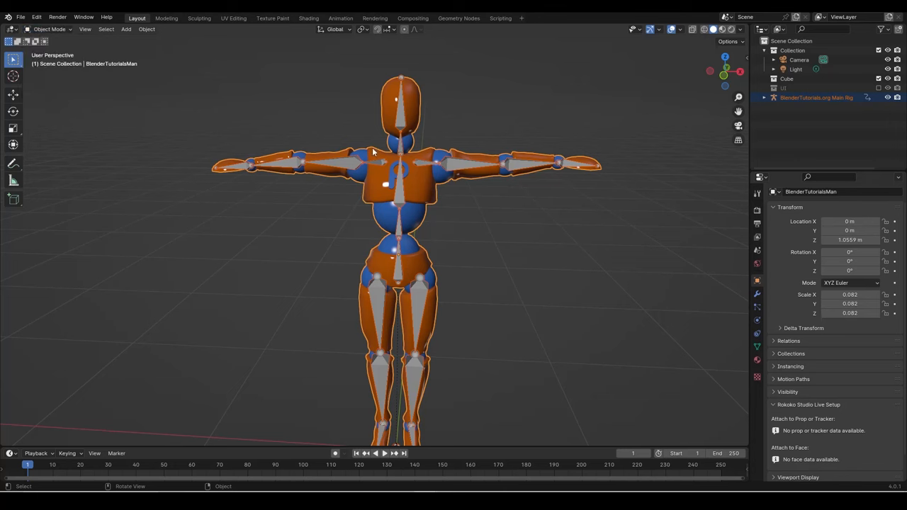
pyautogui.click(45, 29)
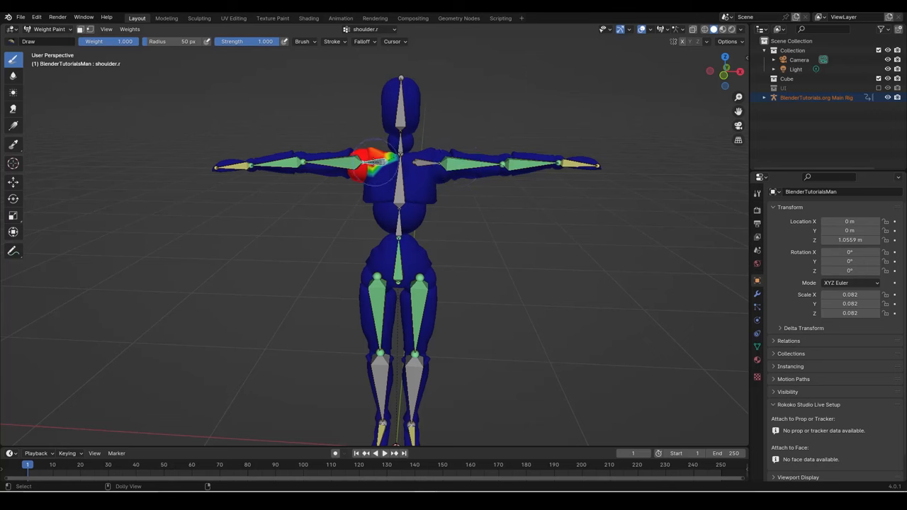
# Step: Preview the hand bone's weights, then the shin bone's weights on the lower leg
pyautogui.click(234, 165)
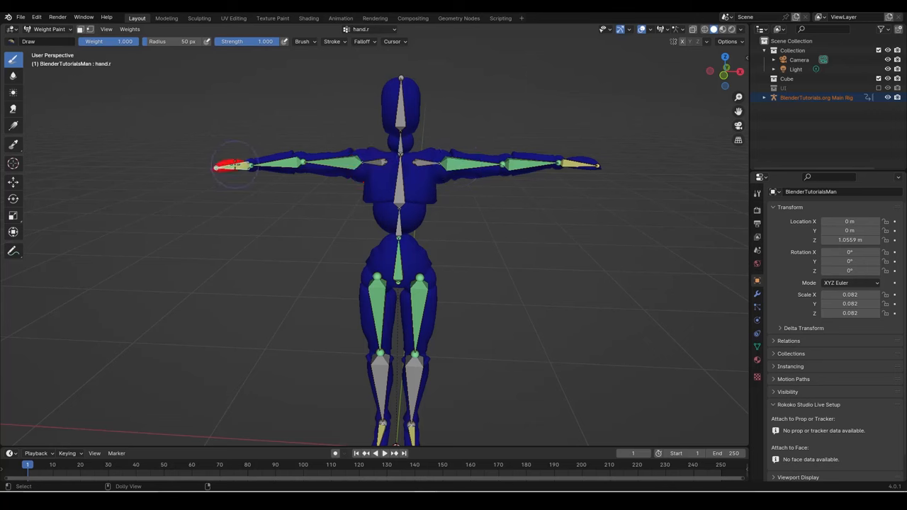
pyautogui.click(380, 383)
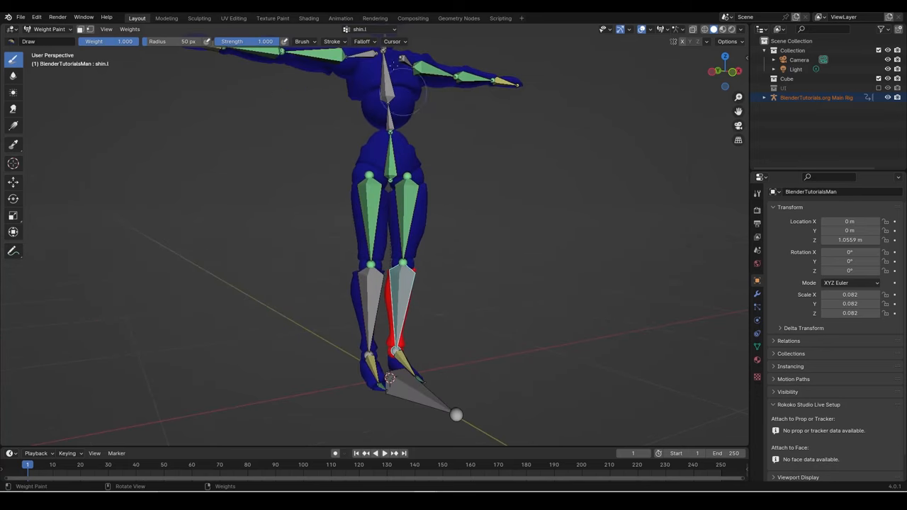
# Step: Confirm the shin vertex group as the active group in the header dropdown
pyautogui.click(369, 29)
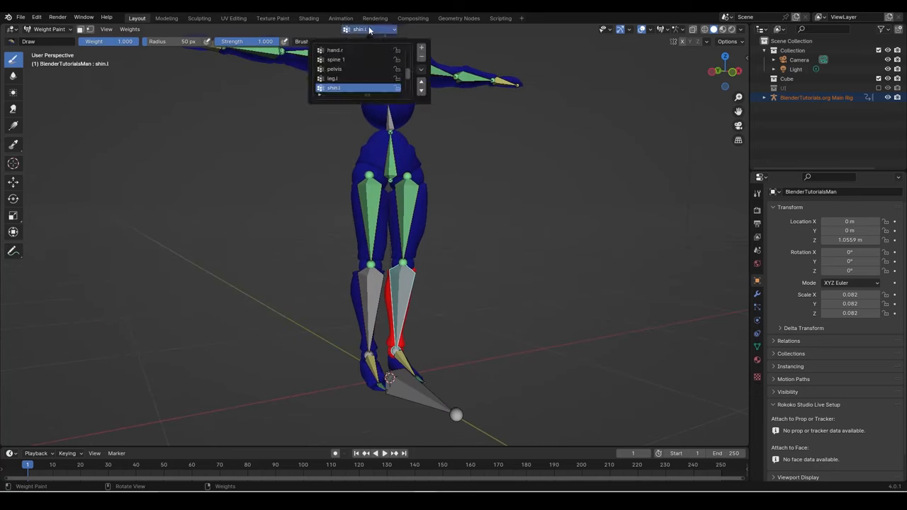
pyautogui.click(335, 88)
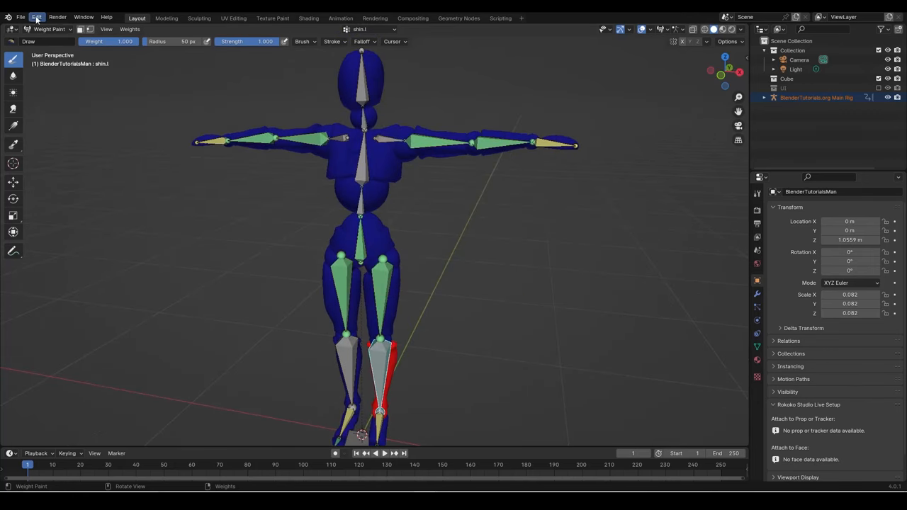
pyautogui.moveTo(408, 258)
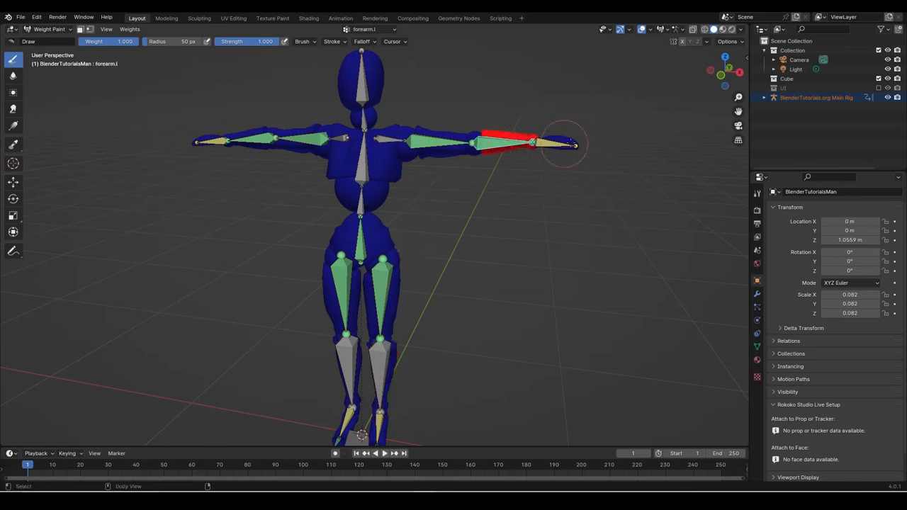
# Step: Show the upper arm bone's vertex weights on the mannequin's arm
pyautogui.click(442, 142)
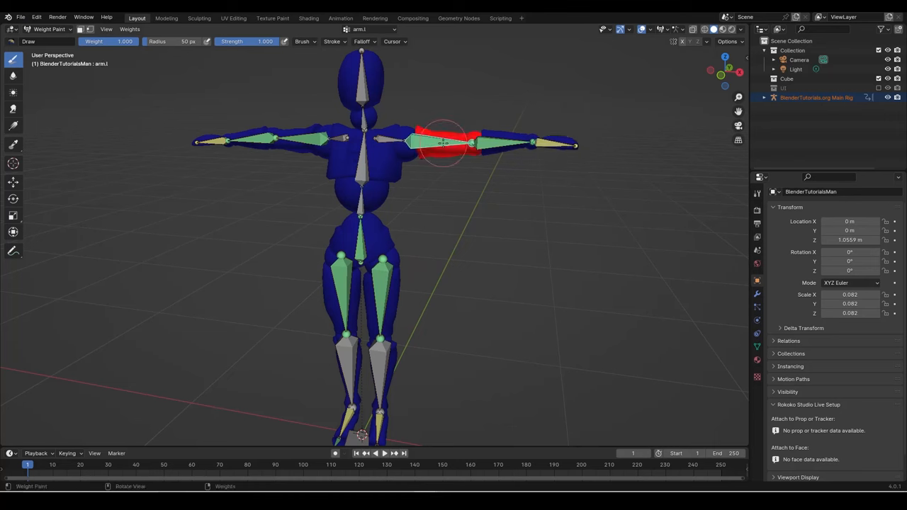